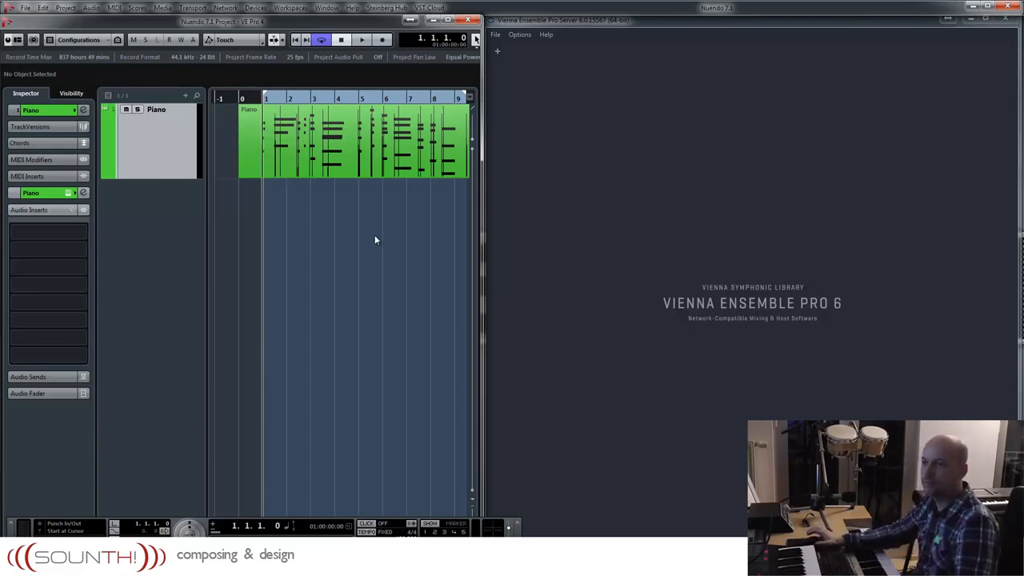
Start the VE Pro 6 server from its splash window beside the Nuendo piano project.
left_click(362, 38)
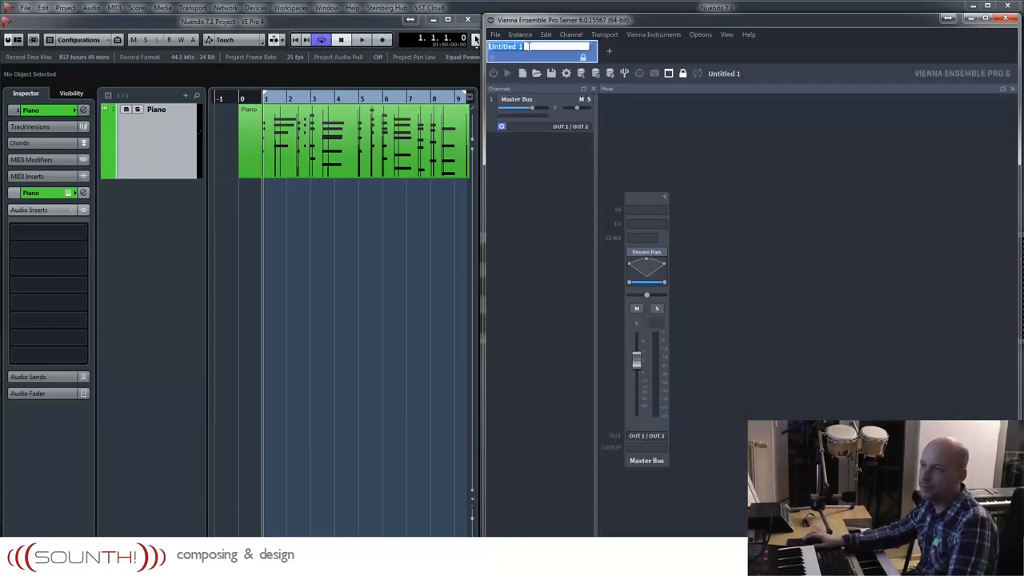
Name the instance Reverb and add a stereo input channel on IN 1/IN 2.
type("Reverb")
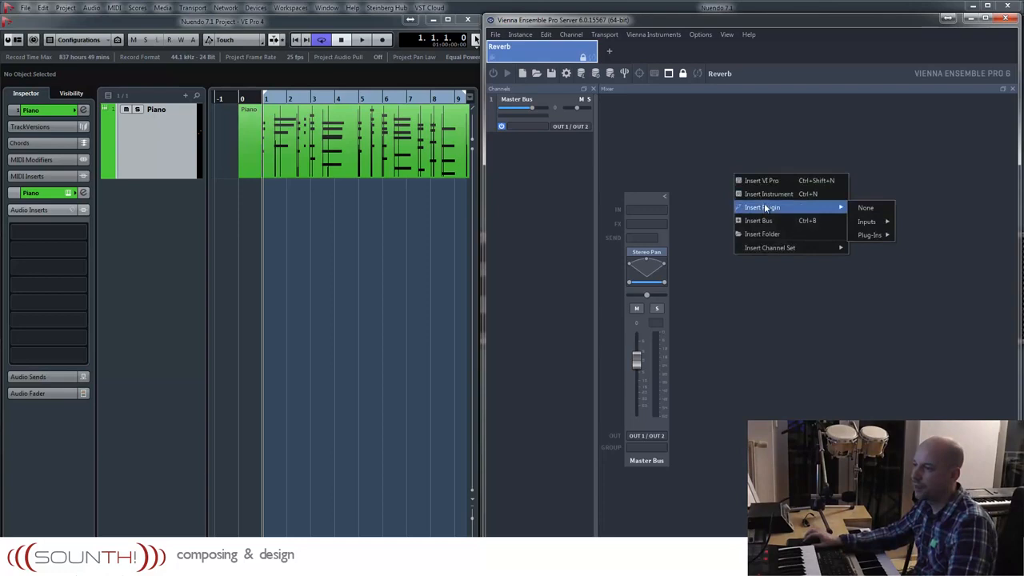
mouse_move(867, 221)
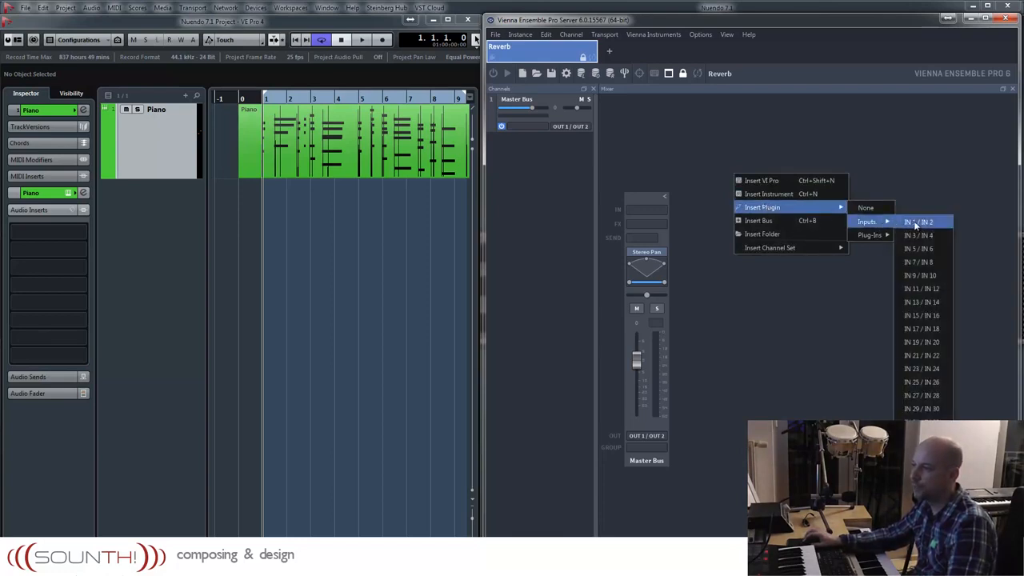
left_click(918, 221)
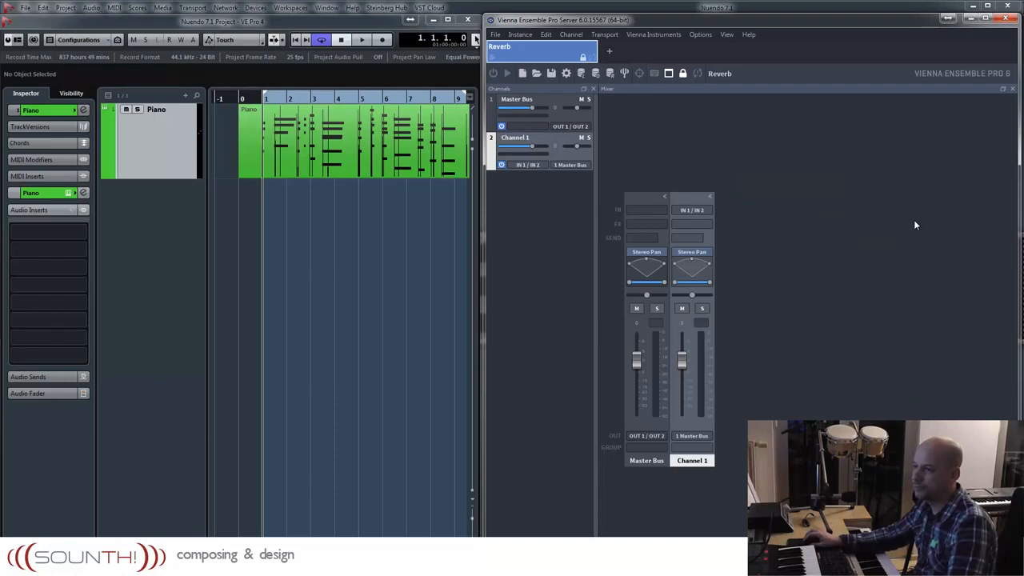
mouse_move(707, 227)
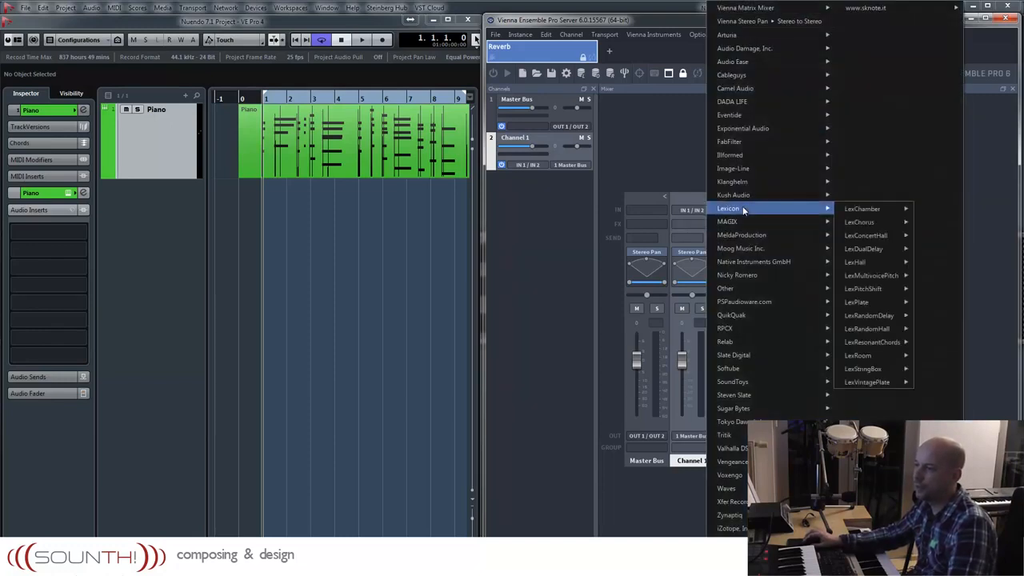
mouse_move(855, 262)
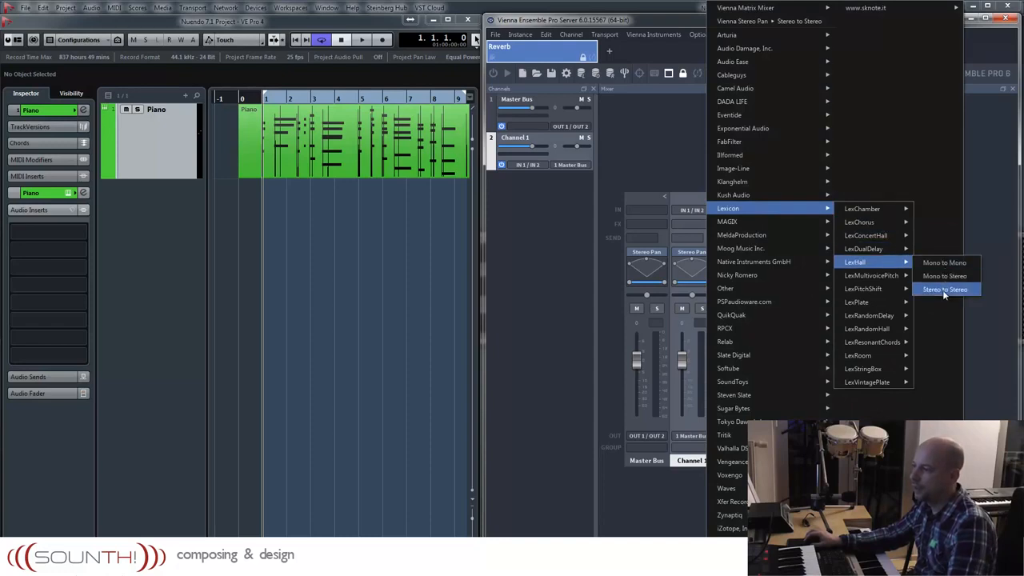
Load the Lexicon LexHall Stereo-to-Stereo reverb on Channel 1.
left_click(944, 288)
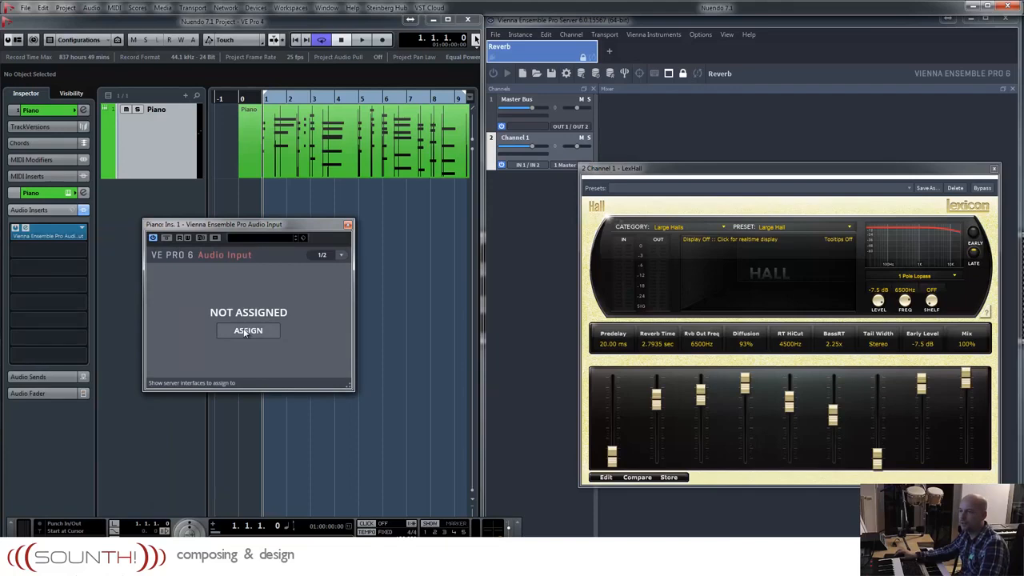
Begin assigning the piano Audio Input and load Vienna Ensemble Pro into a new VST Instruments slot.
left_click(248, 329)
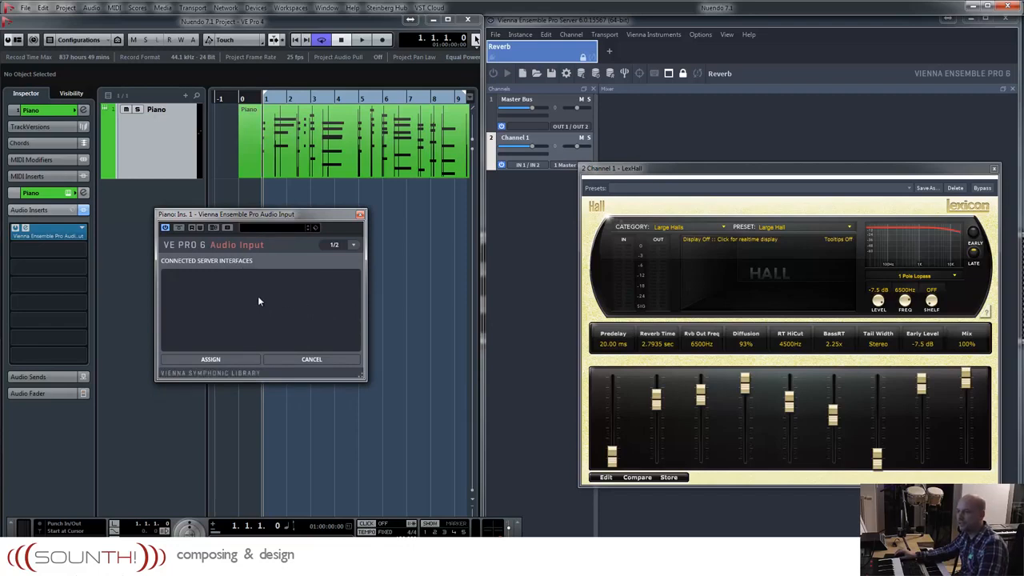
mouse_move(319, 299)
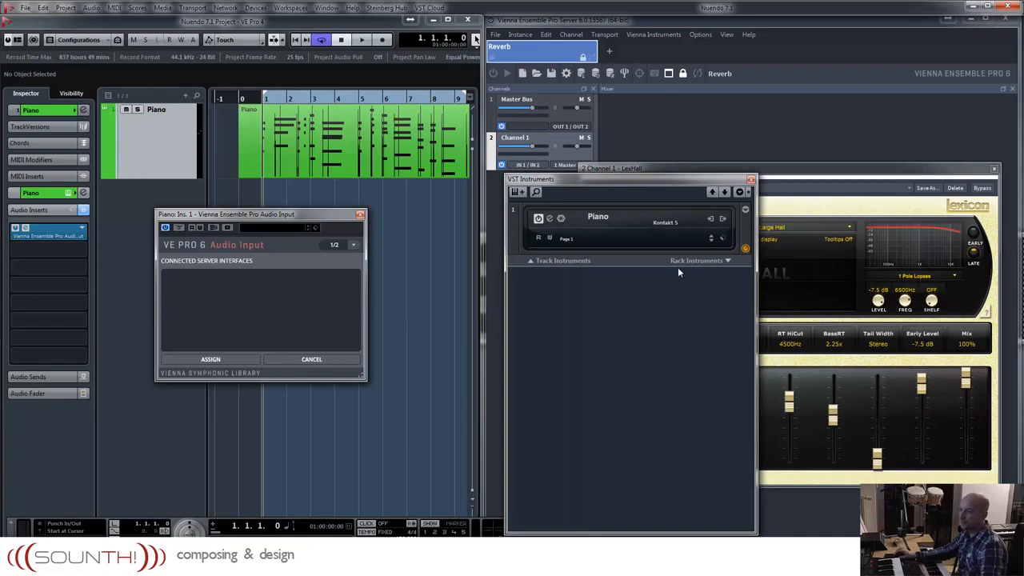
left_click(683, 259)
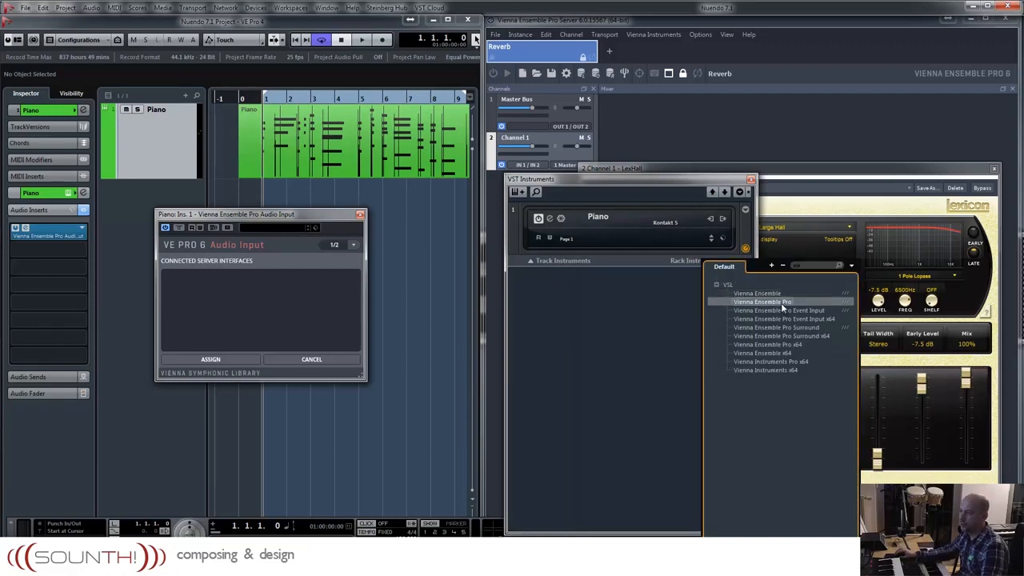
left_click(761, 301)
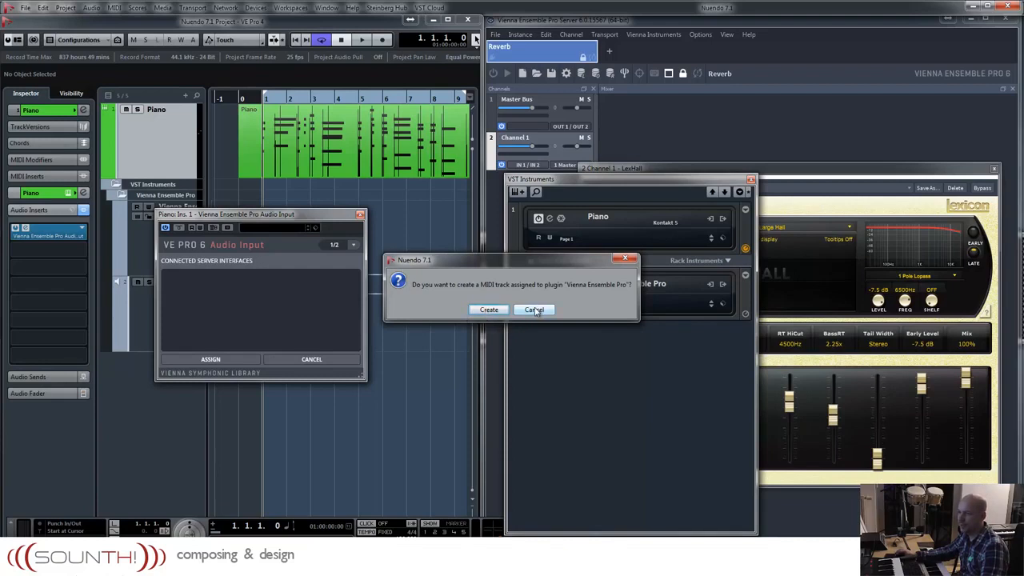
Decline the MIDI track and connect the instrument to the local Reverb instance.
left_click(534, 311)
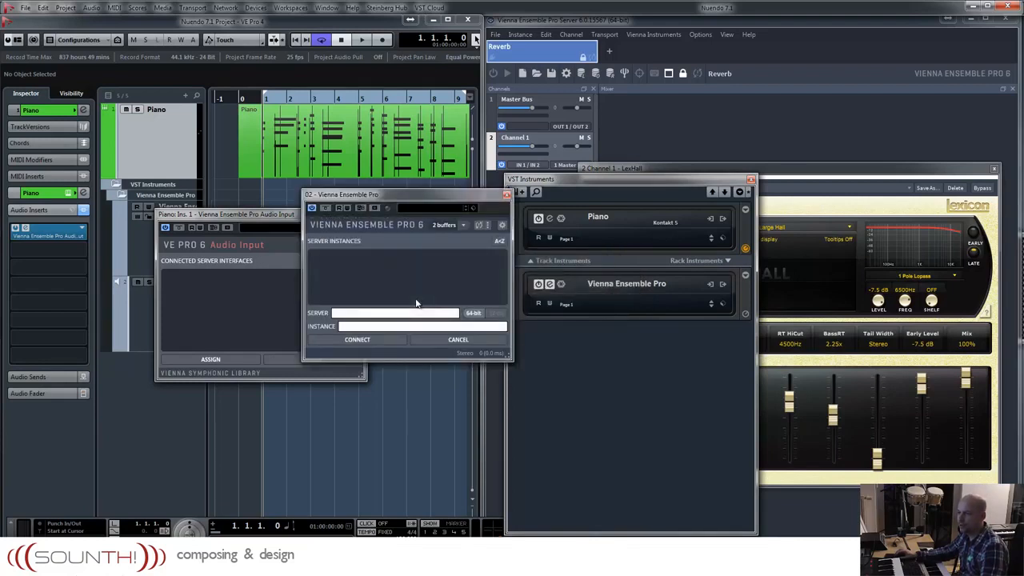
left_click(330, 271)
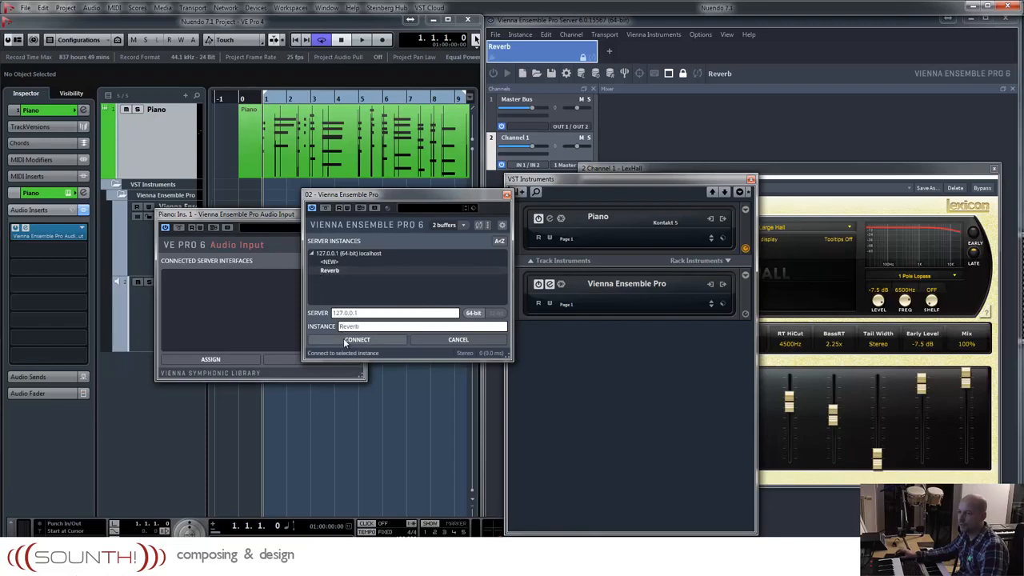
left_click(357, 339)
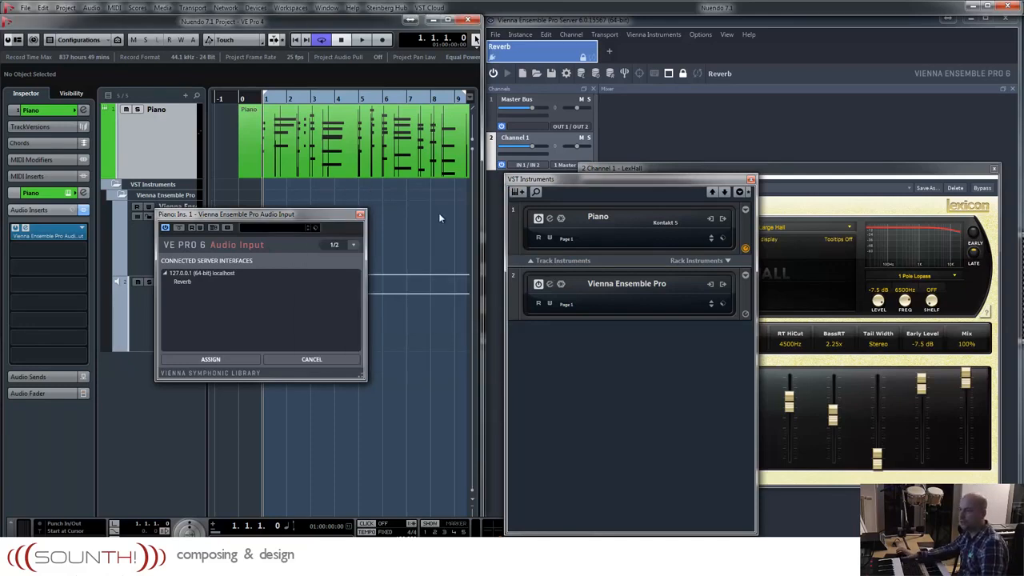
Assign the piano track's Audio Input to the Reverb server interface and close its window.
left_click(362, 38)
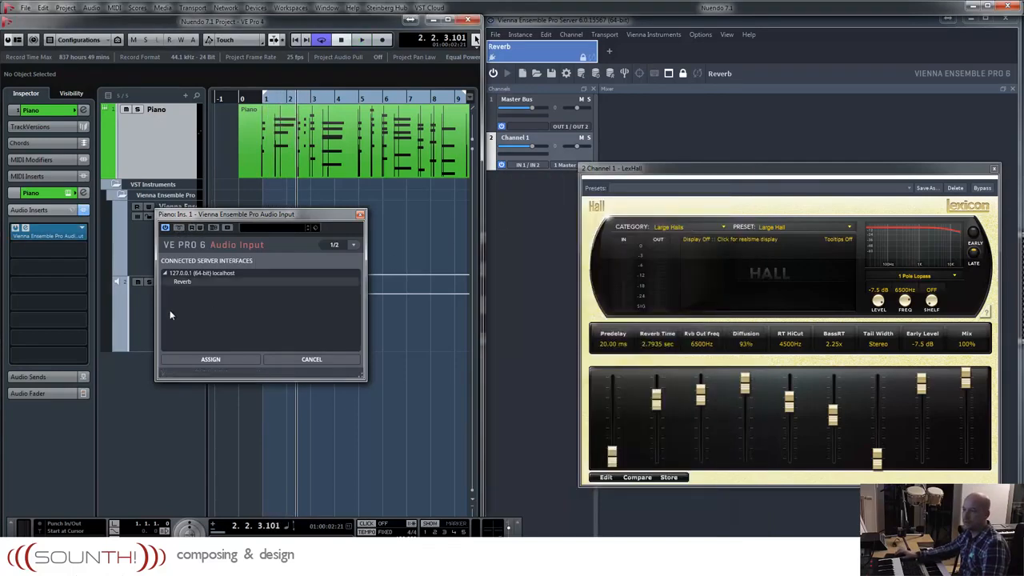
left_click(182, 281)
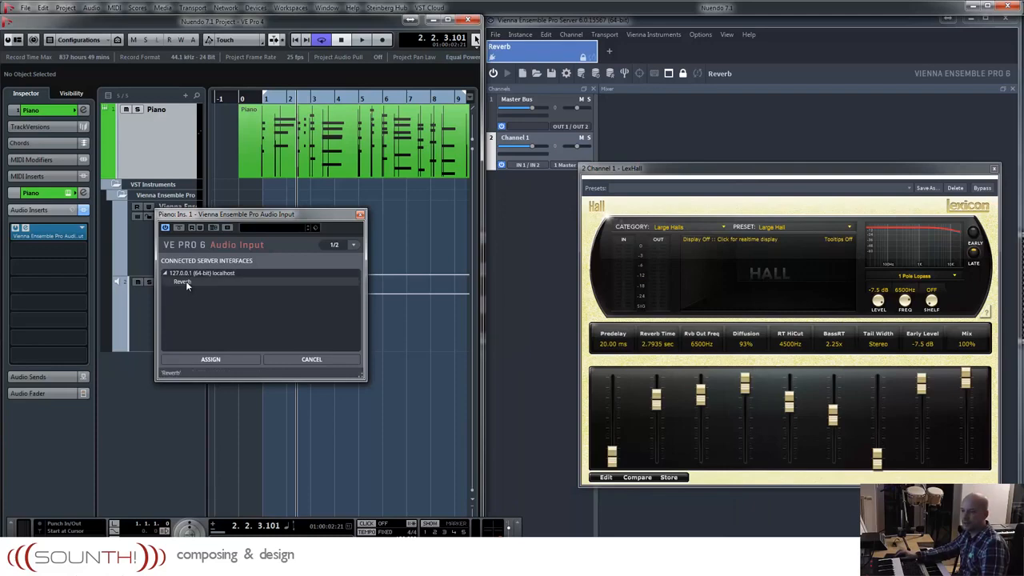
left_click_drag(256, 214, 256, 198)
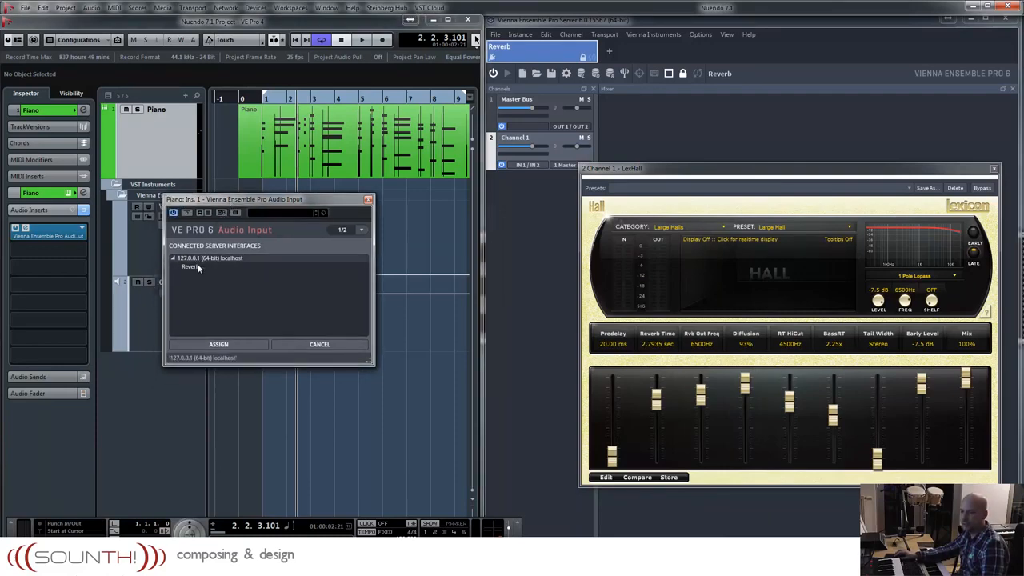
left_click(192, 266)
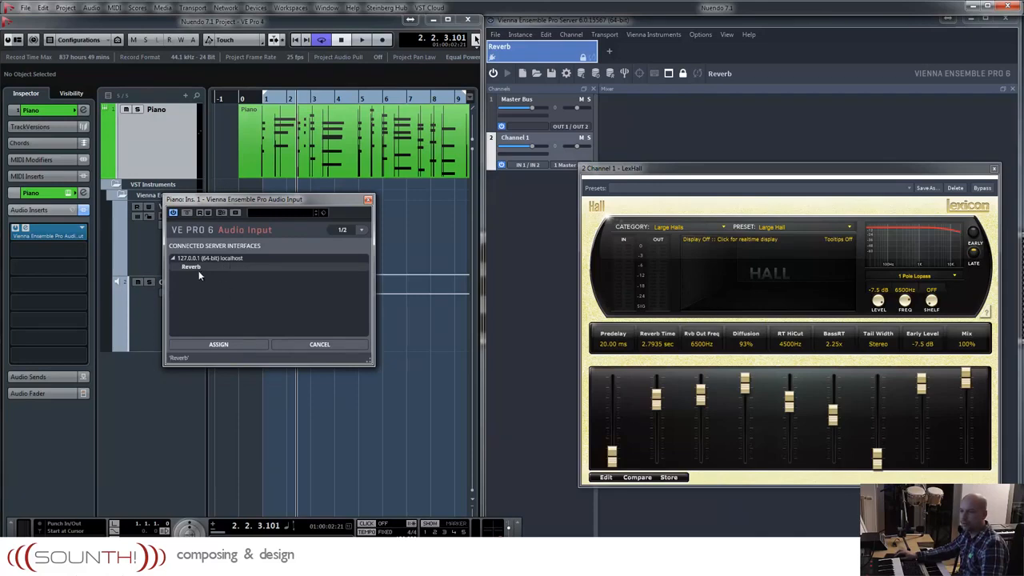
left_click(218, 344)
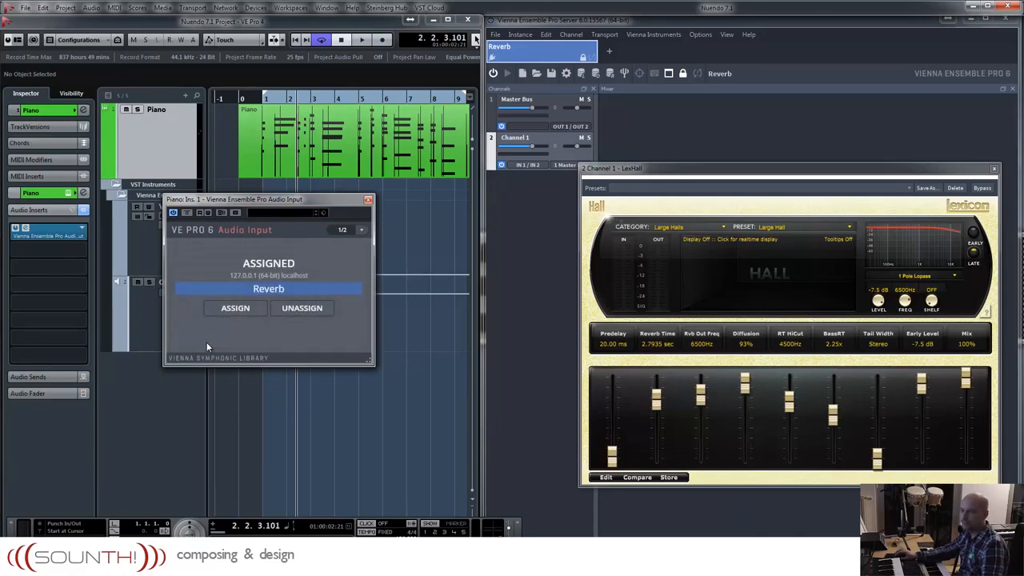
left_click(362, 39)
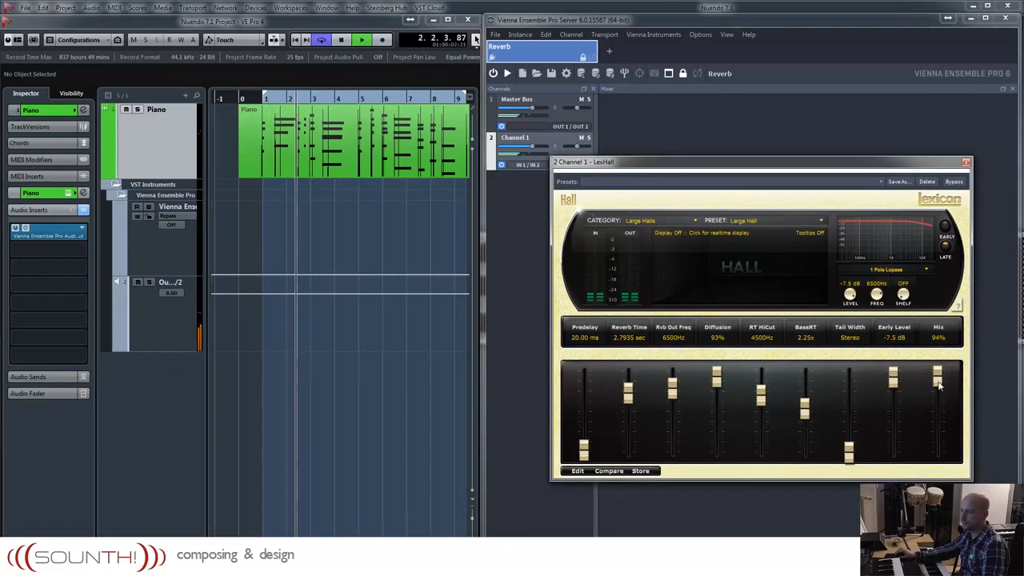
Ride the LexHall Mix fader through 18%, 63% and 78% while the piano plays.
left_click_drag(938, 385, 937, 442)
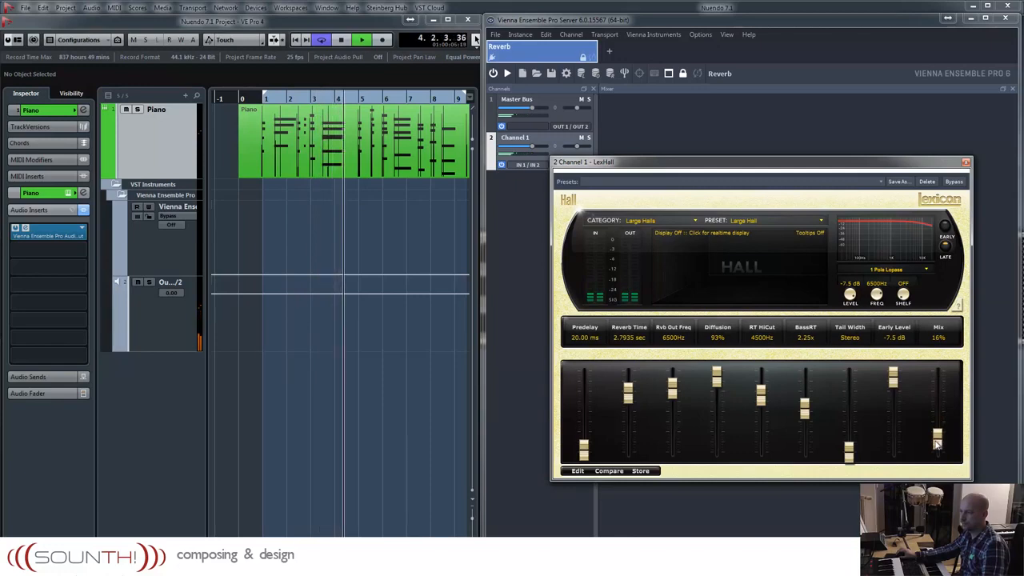
left_click_drag(937, 448, 937, 416)
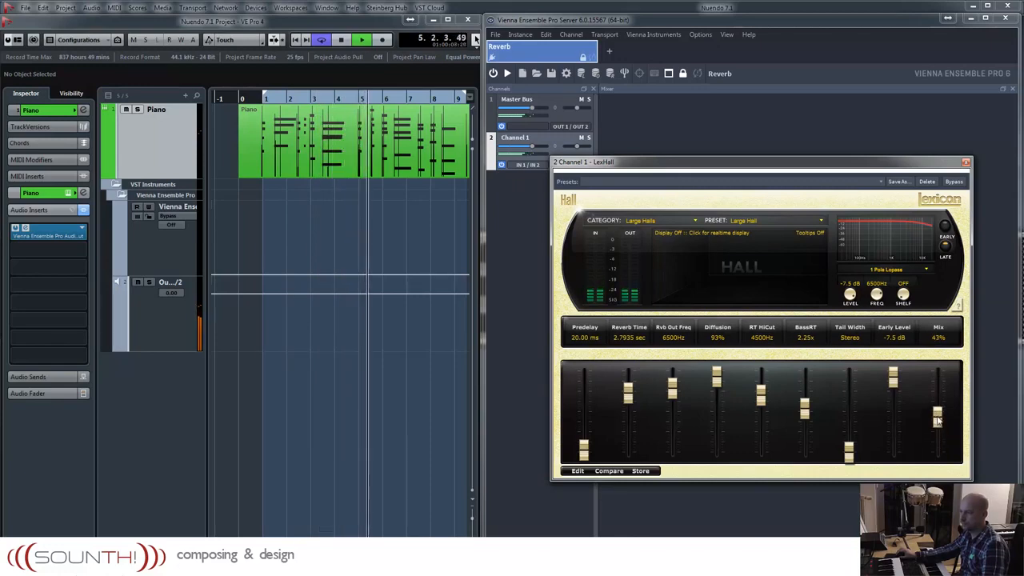
left_click_drag(938, 419, 937, 397)
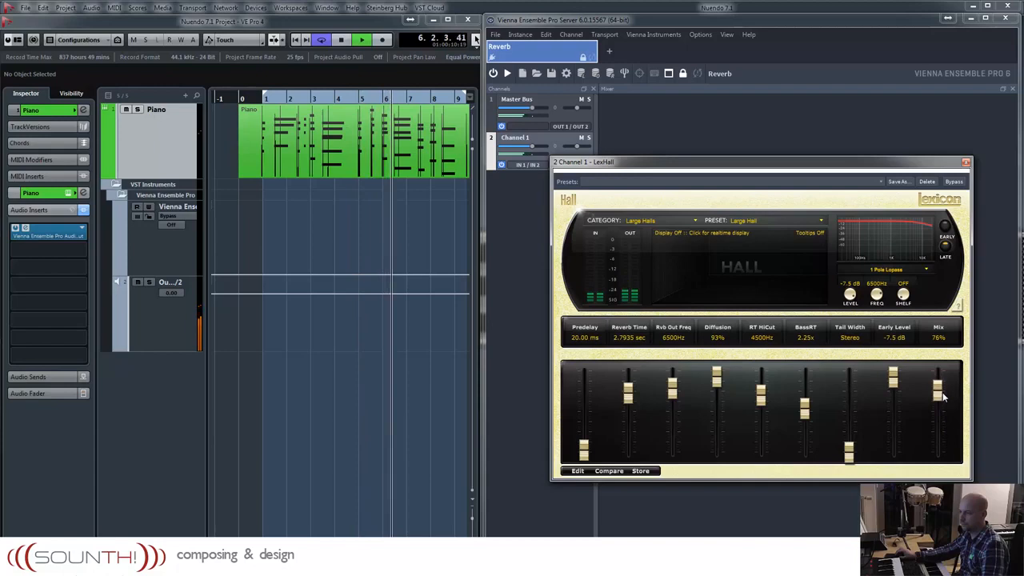
left_click_drag(938, 390, 937, 408)
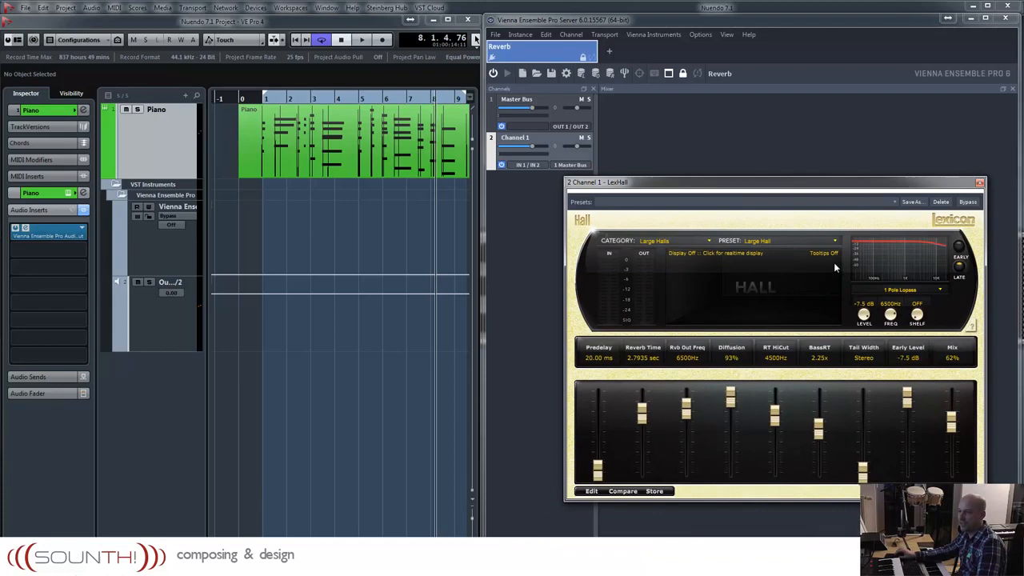
mouse_move(638, 192)
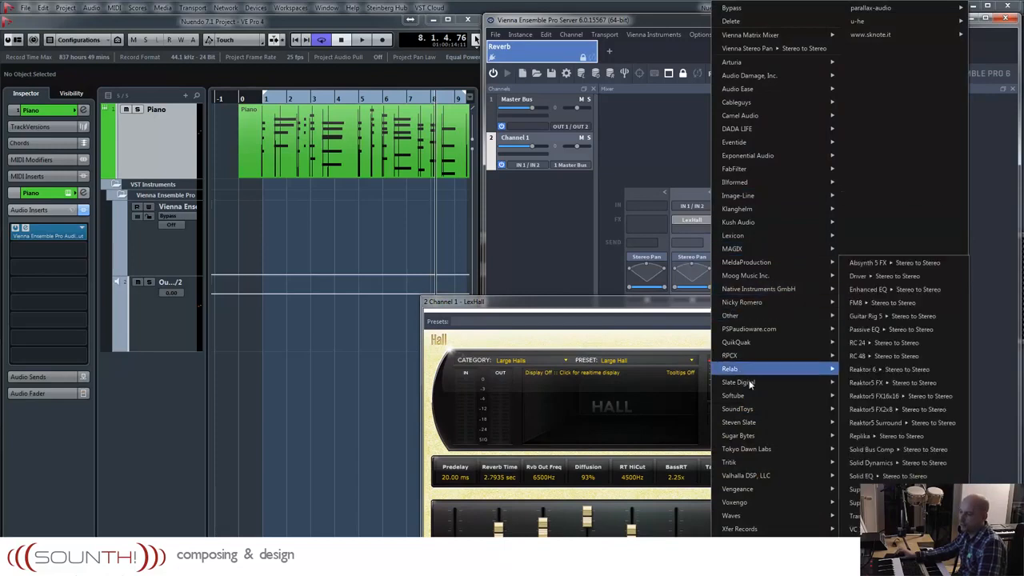
mouse_move(736, 410)
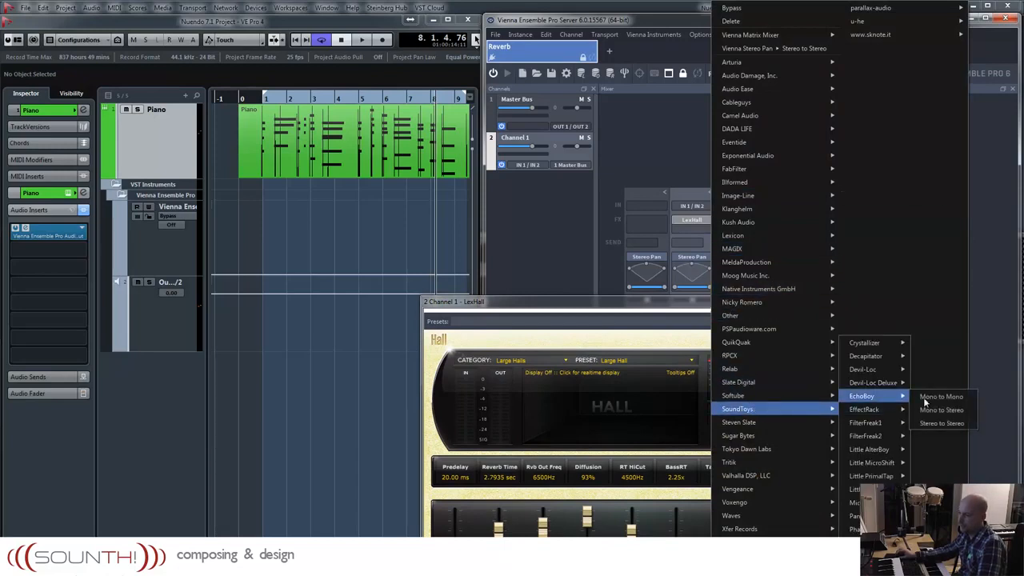
Load Soundtoys EchoBoy in Channel 1's next insert slot and restart playback.
left_click(940, 397)
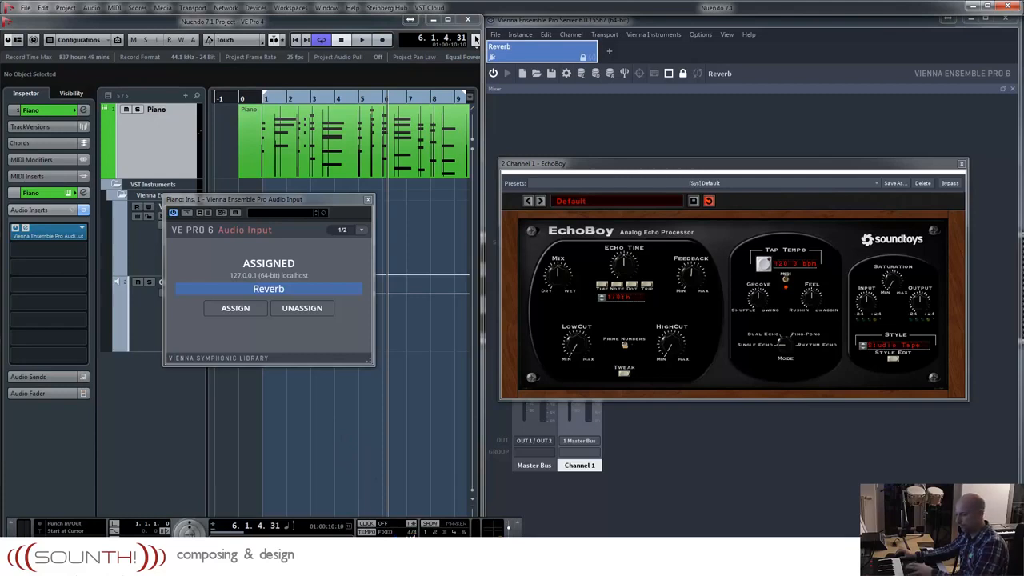
left_click(361, 38)
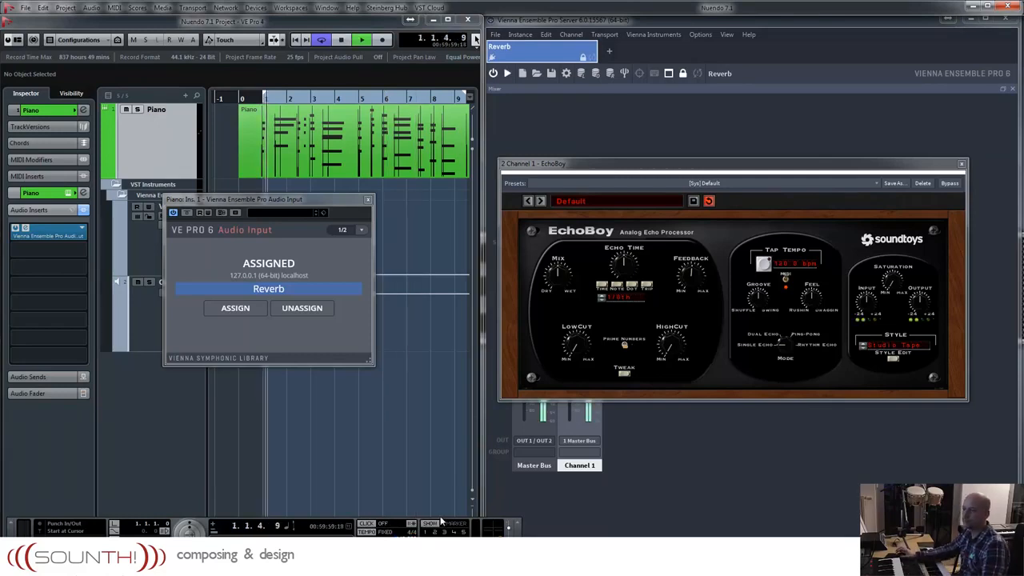